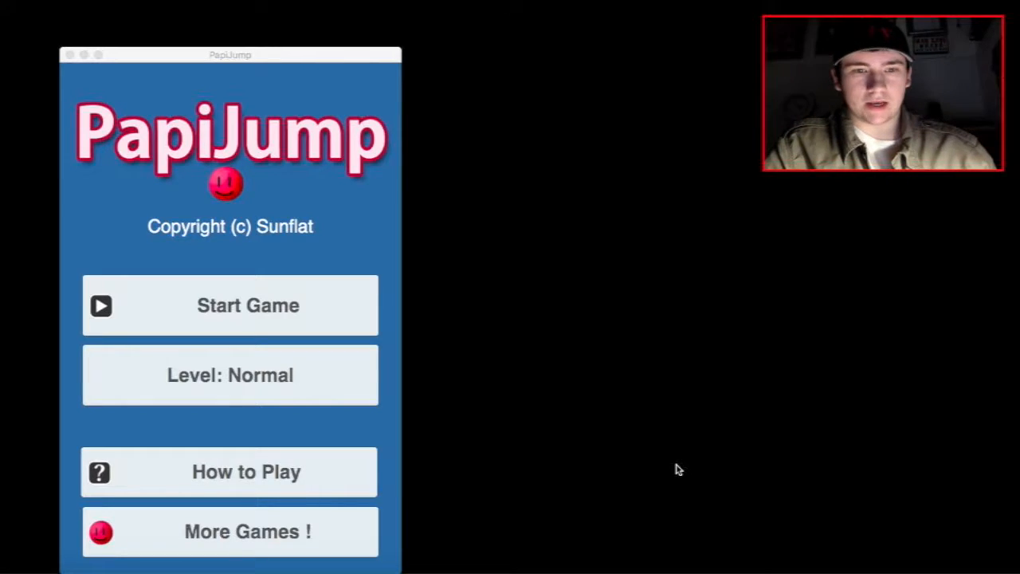
mouse_move(510, 357)
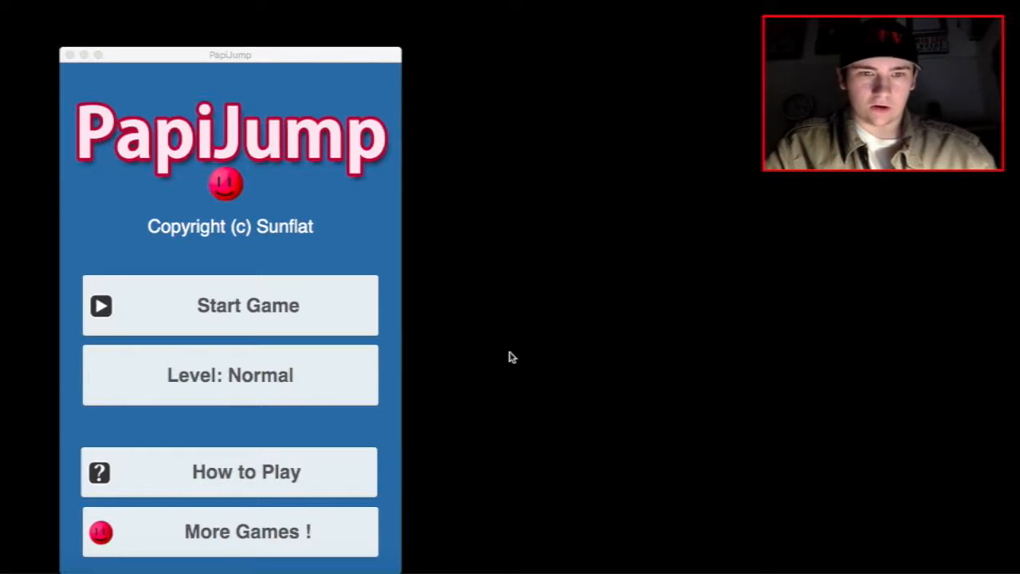
mouse_move(390, 338)
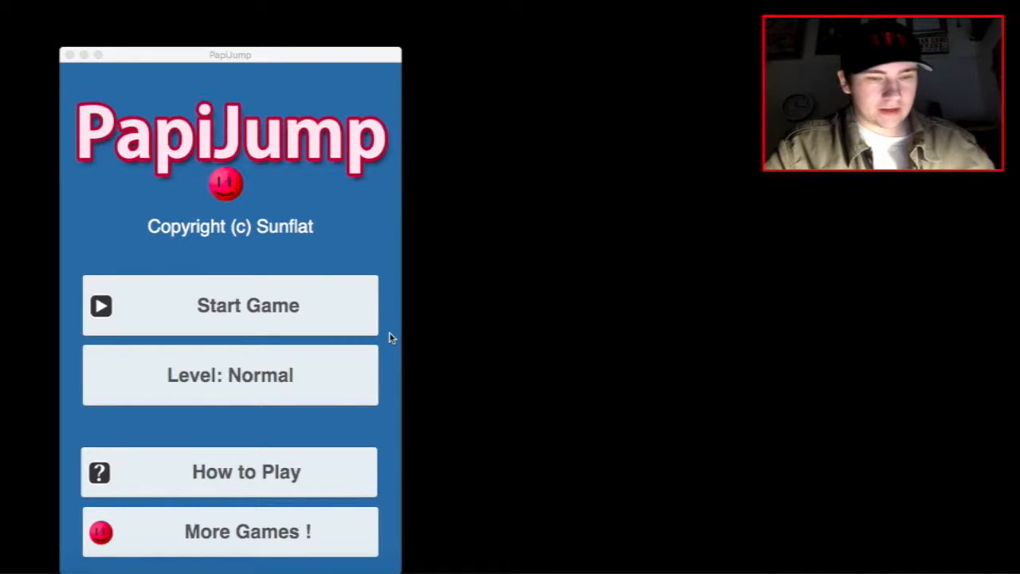
mouse_move(364, 334)
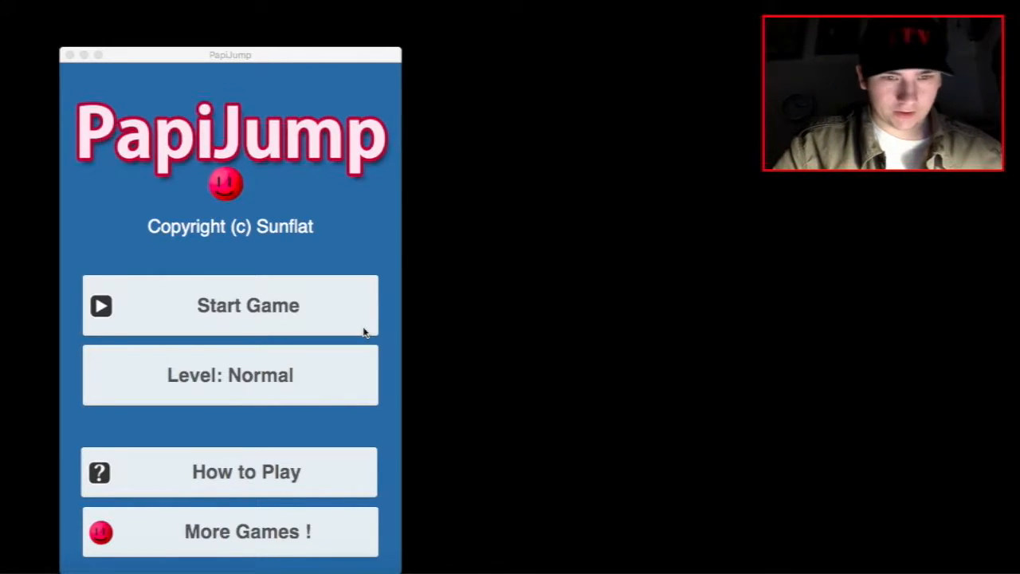
mouse_move(358, 319)
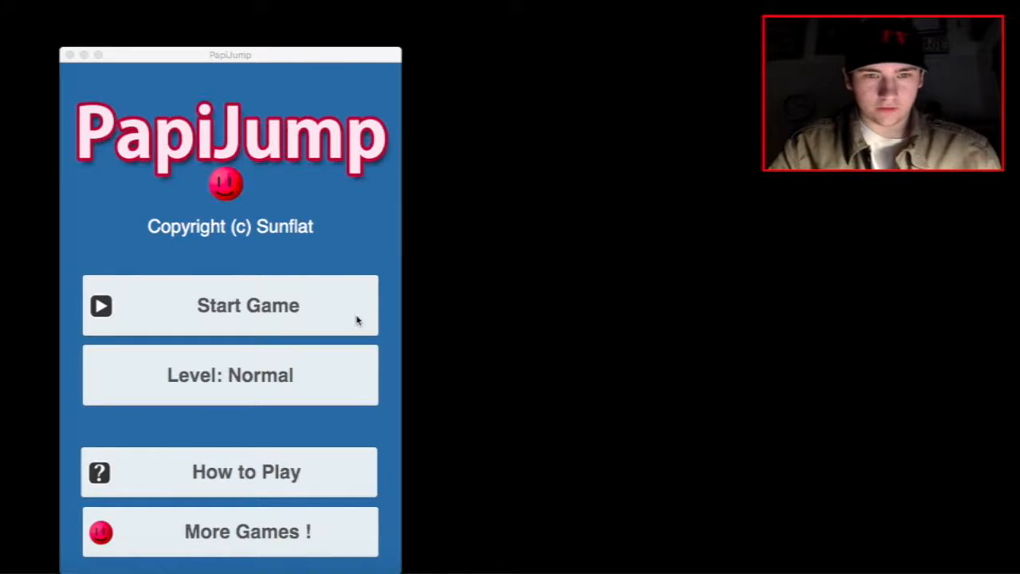
Start a Normal-level game scoring 1254, then restart for a 2581-point round.
click(230, 306)
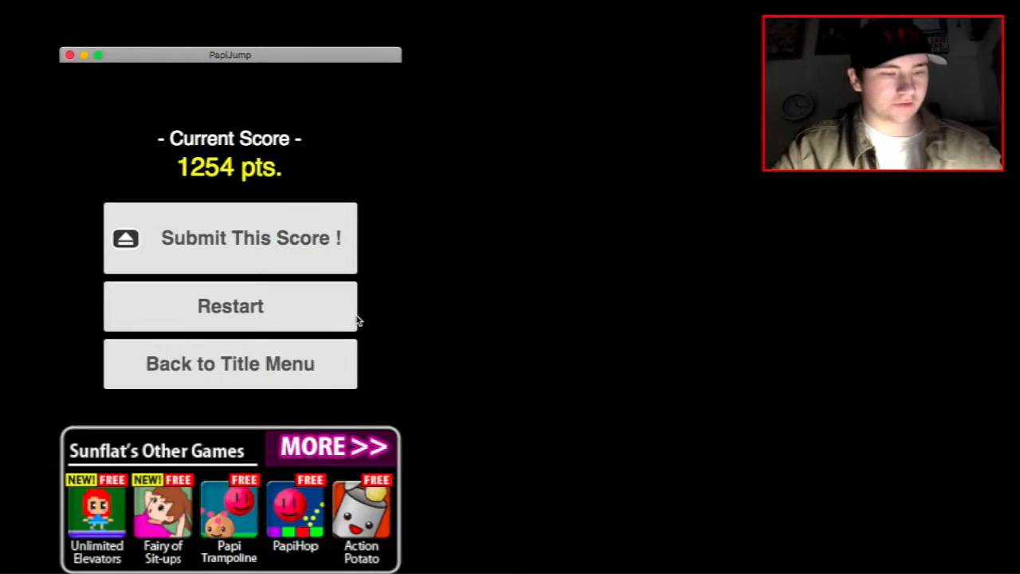
click(230, 306)
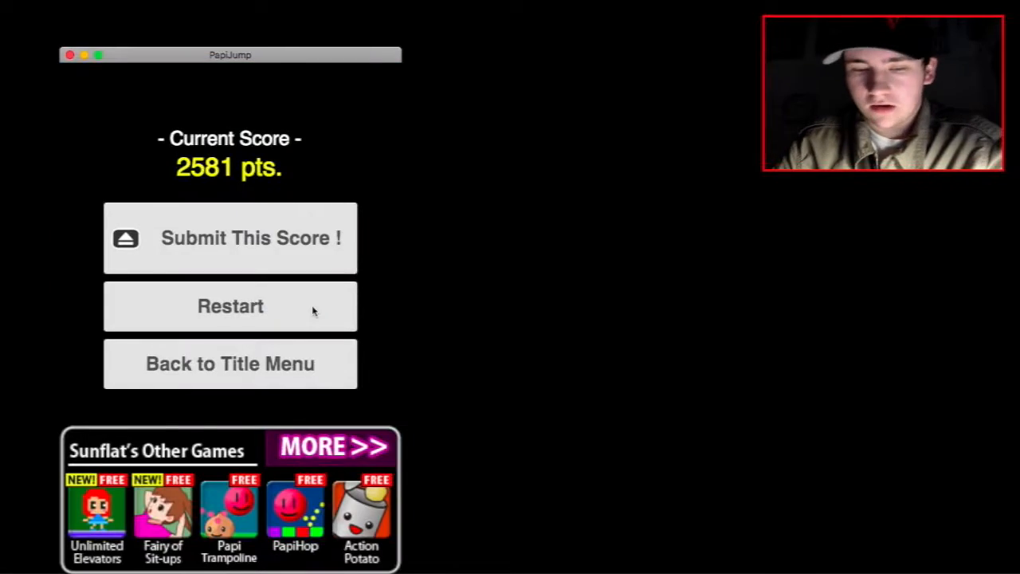
Restart and play a round ending at 2764 points.
click(230, 306)
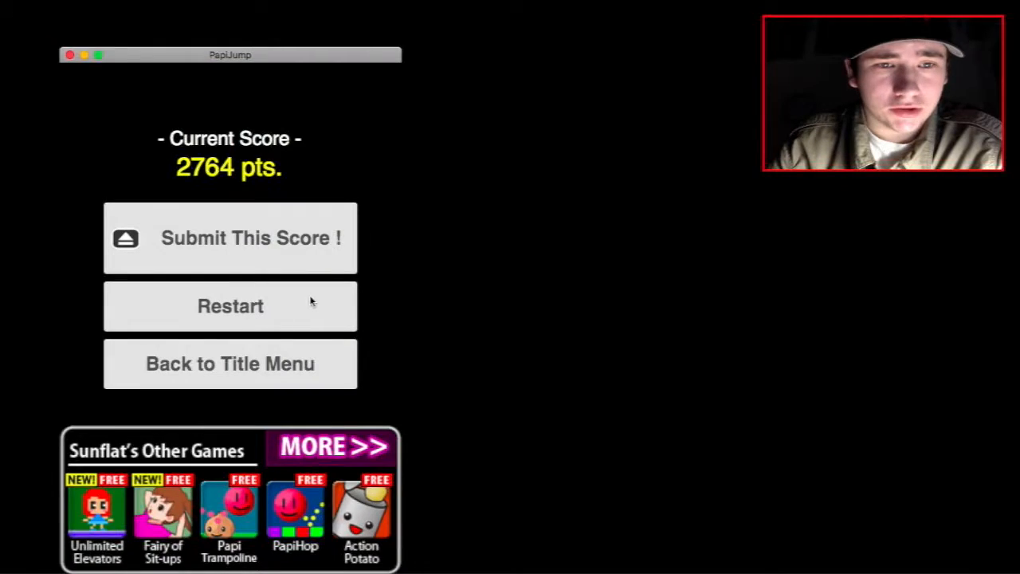
Restart for a 4006-point round and dismiss the Fall level unlocked notice.
click(230, 306)
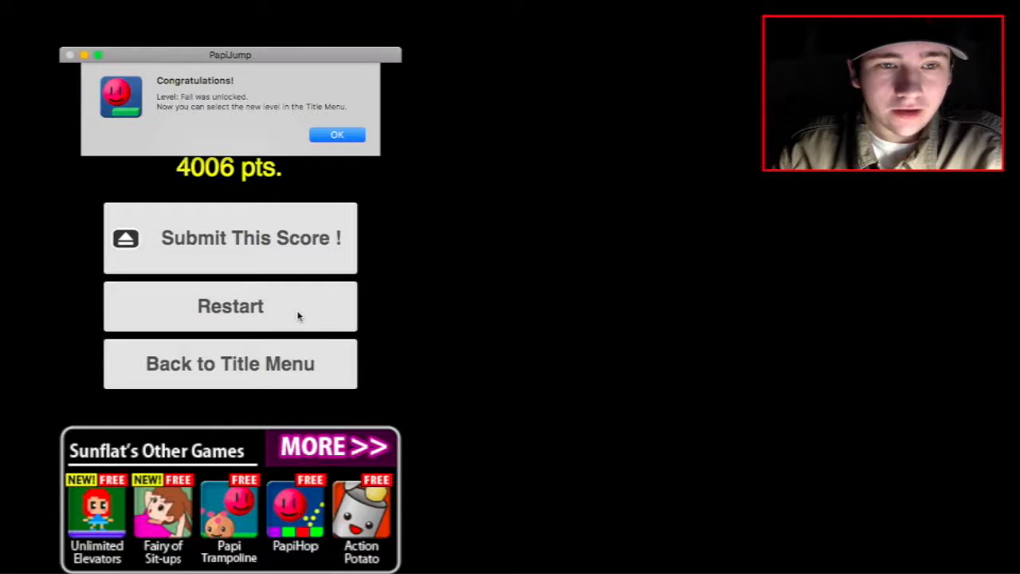
mouse_move(367, 139)
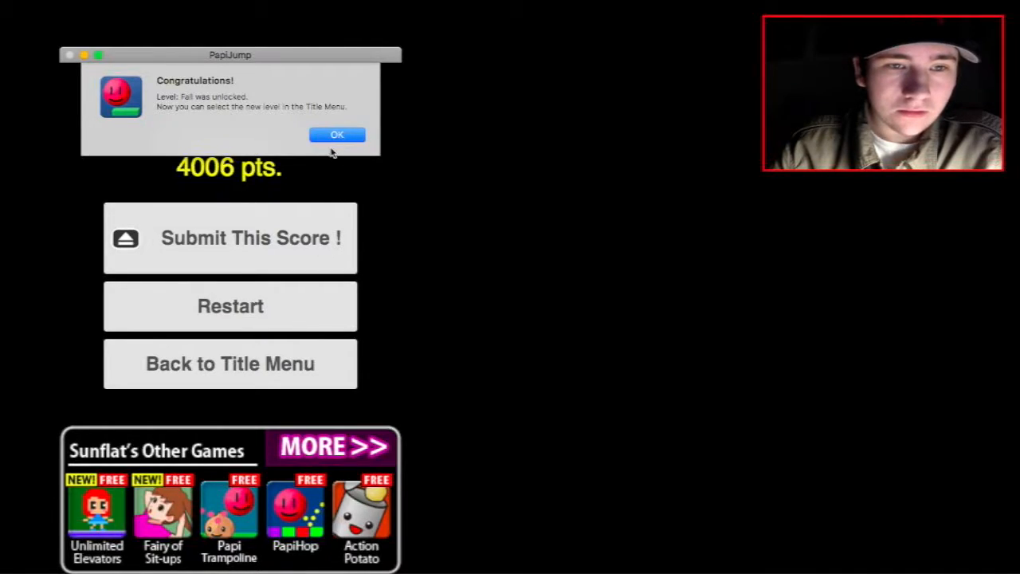
click(337, 134)
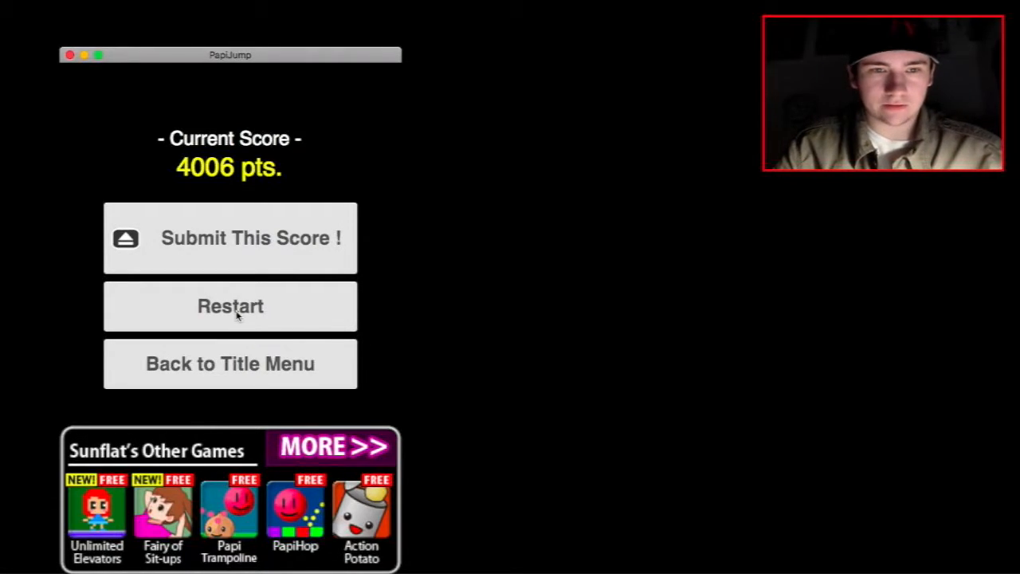
Restart and play a round ending at 3855 points.
click(230, 306)
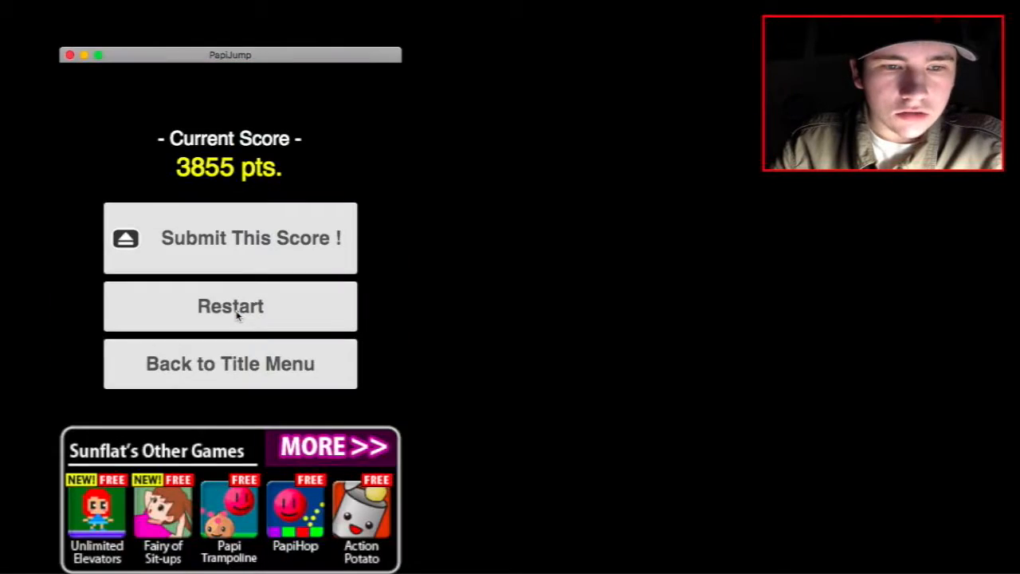
Restart for a 3348-point round, then restart again into a fresh round.
click(229, 306)
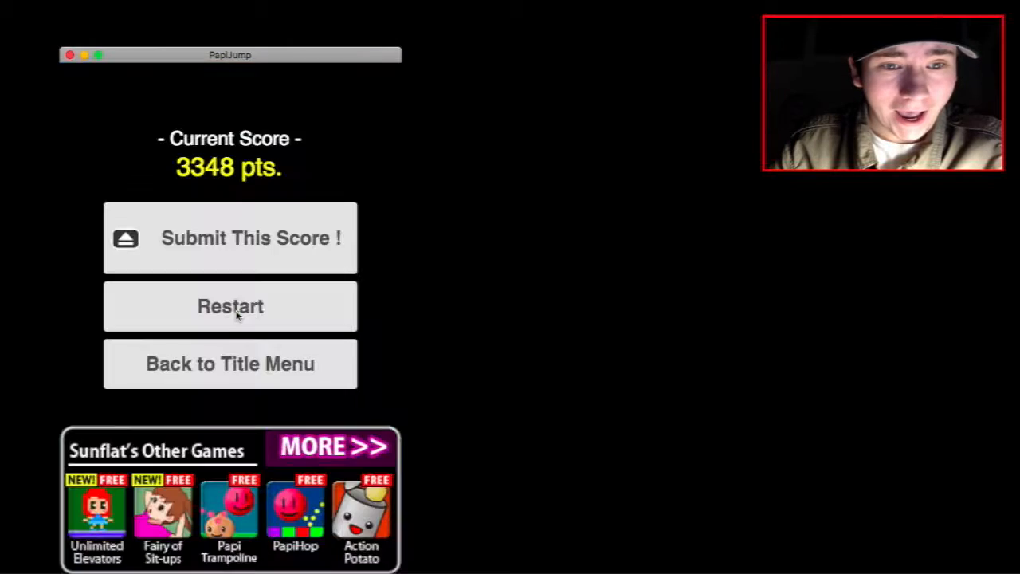
click(230, 306)
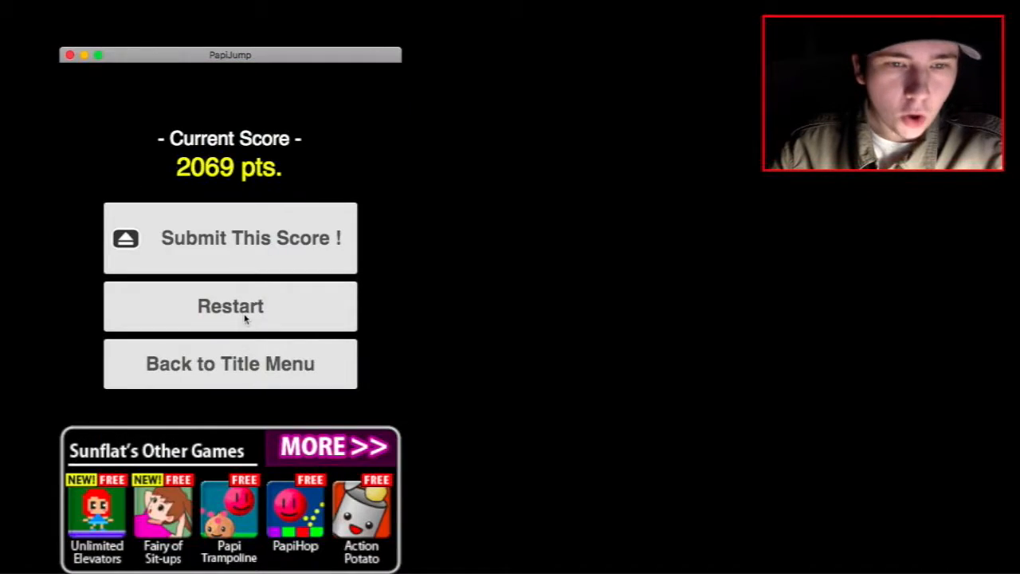
Restart after game over and play a round ending at 1969 points.
click(230, 306)
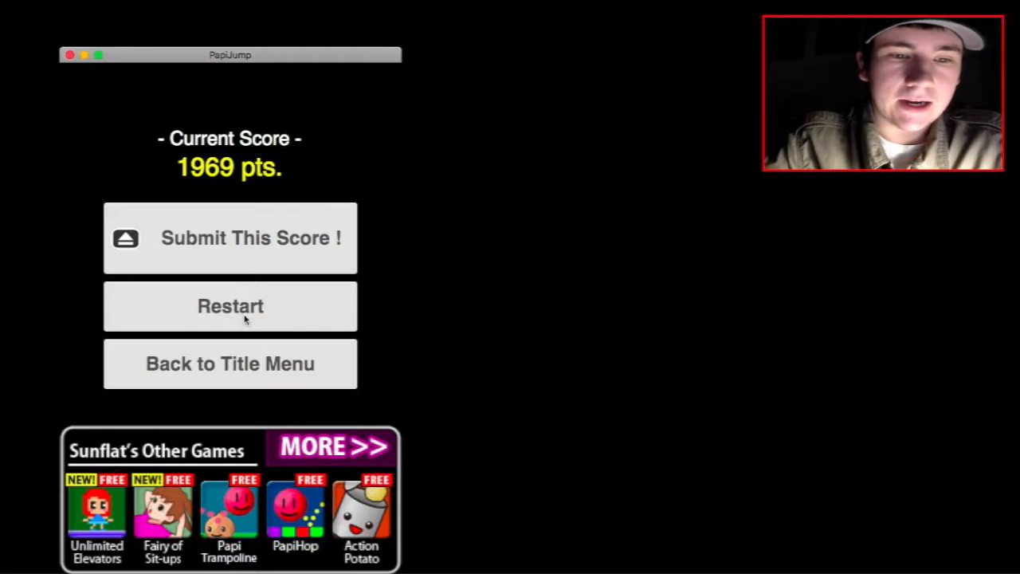
mouse_move(216, 366)
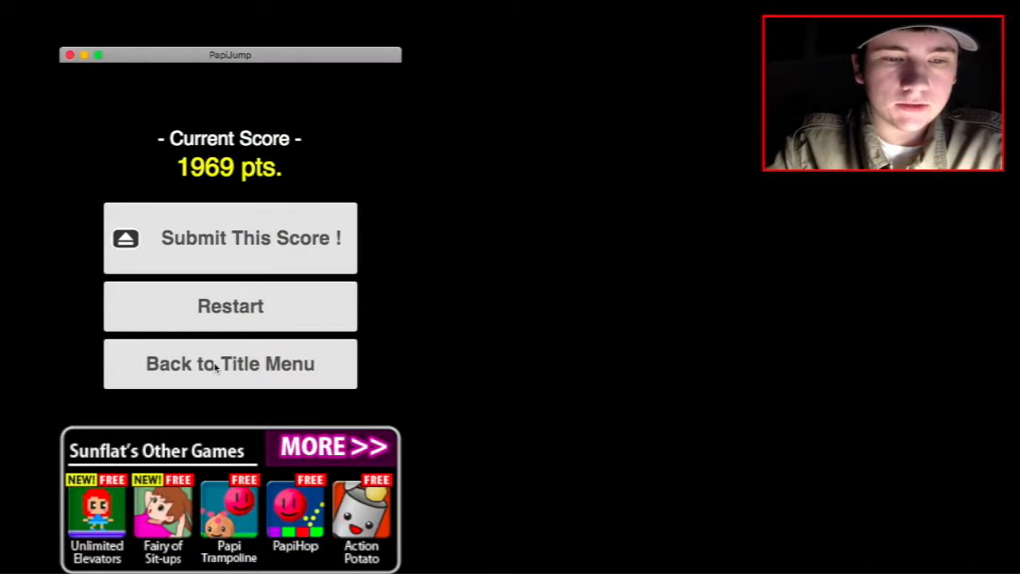
Return from the 1969-point score screen to the title menu.
click(230, 363)
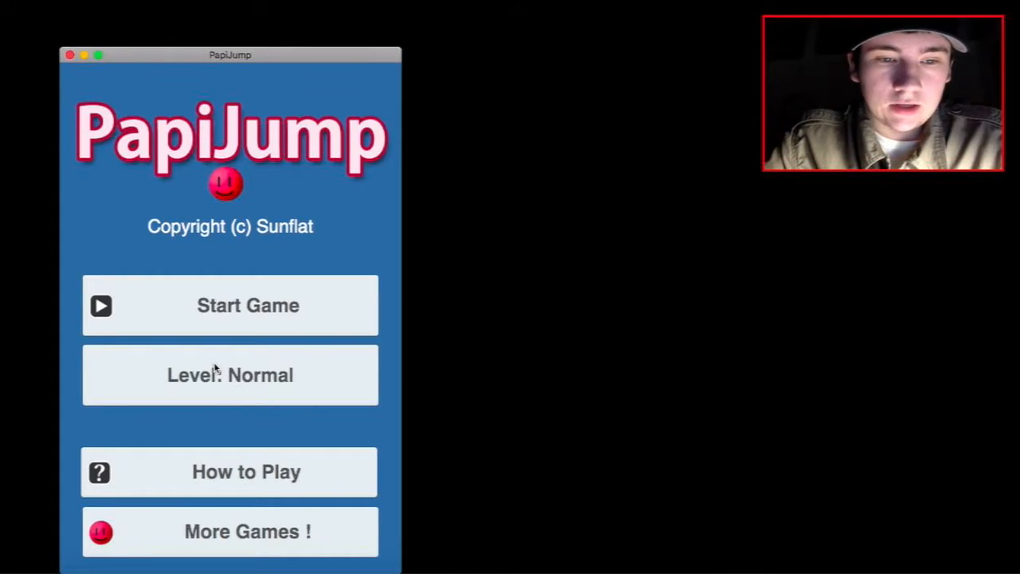
Browse the level list's unlock descriptions, choose the Fall level and start a round on it.
click(230, 374)
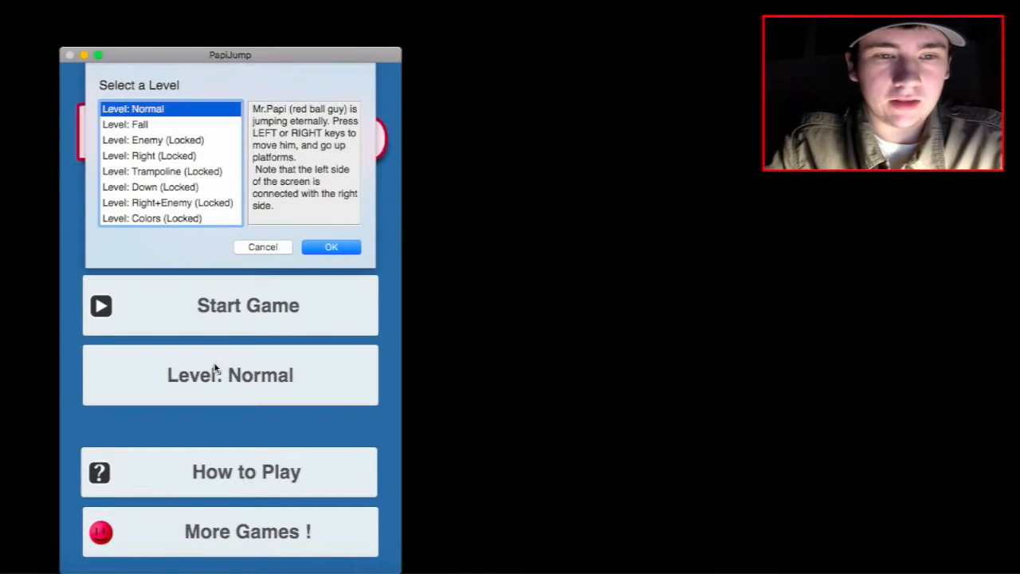
mouse_move(169, 271)
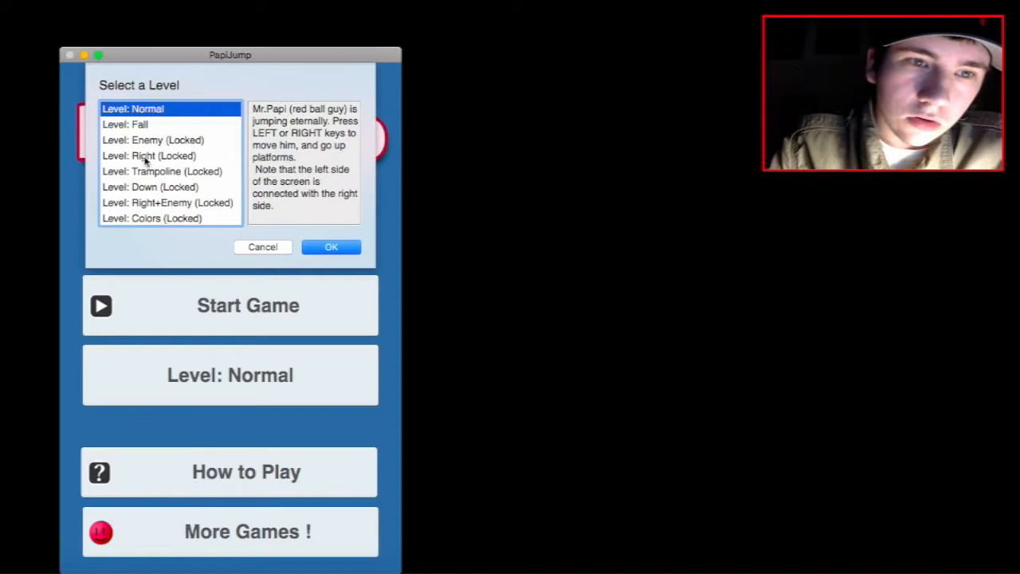
mouse_move(156, 186)
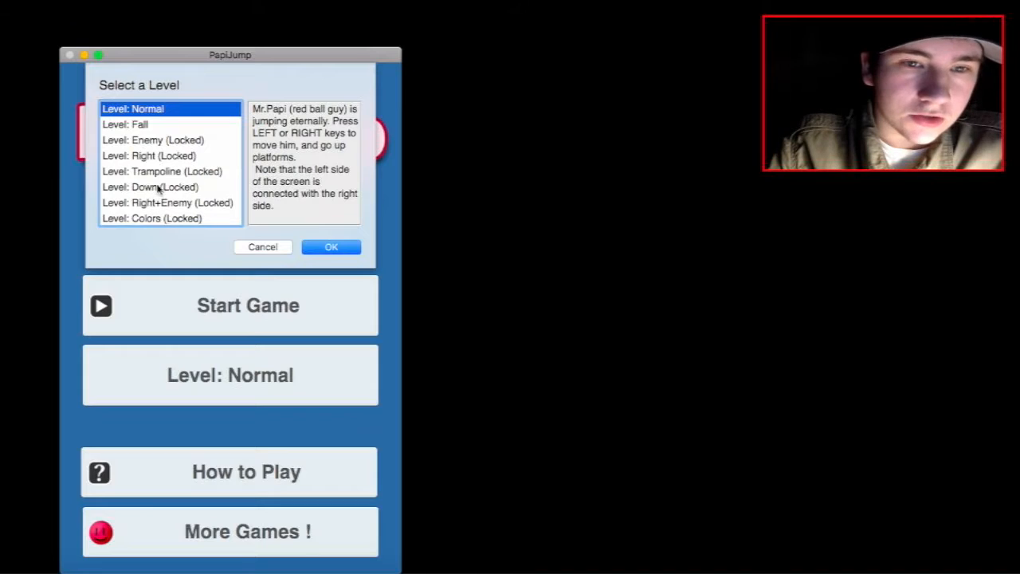
click(124, 124)
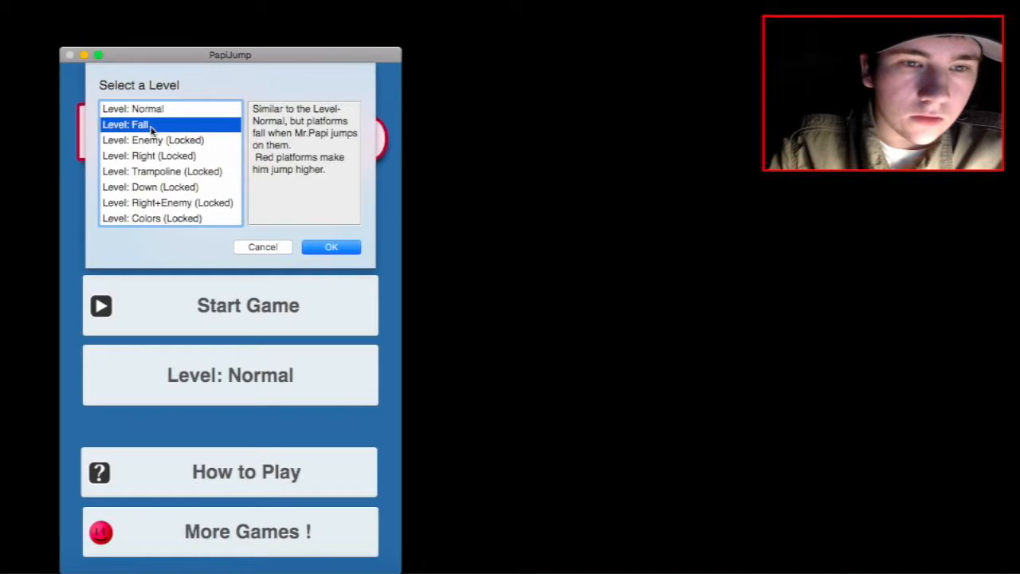
click(153, 140)
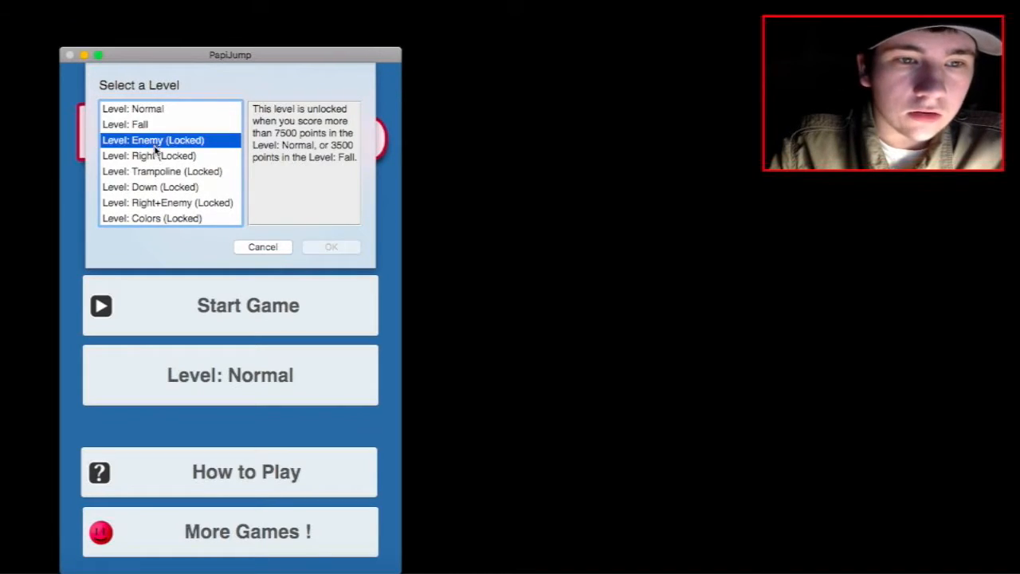
click(150, 187)
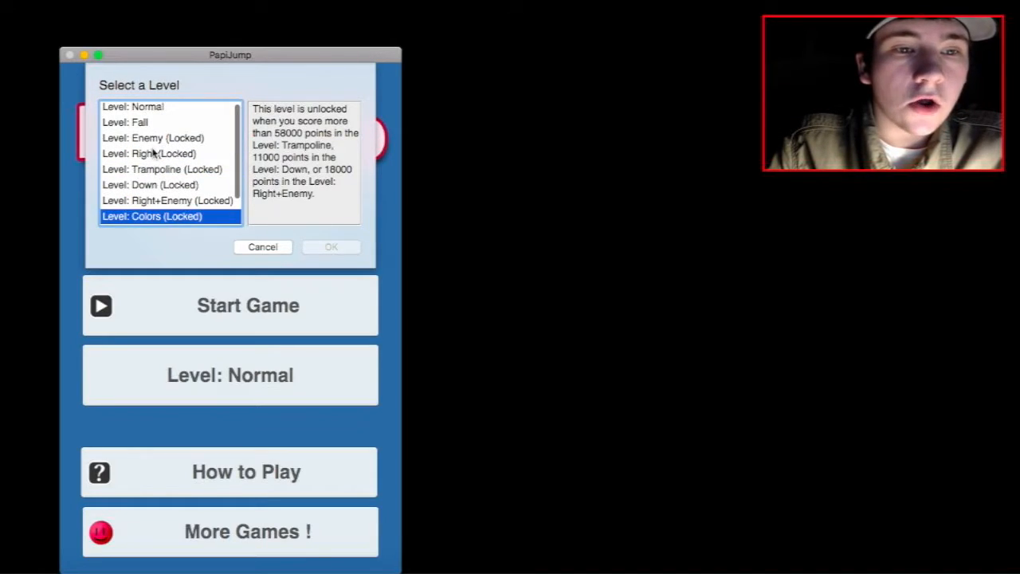
click(124, 121)
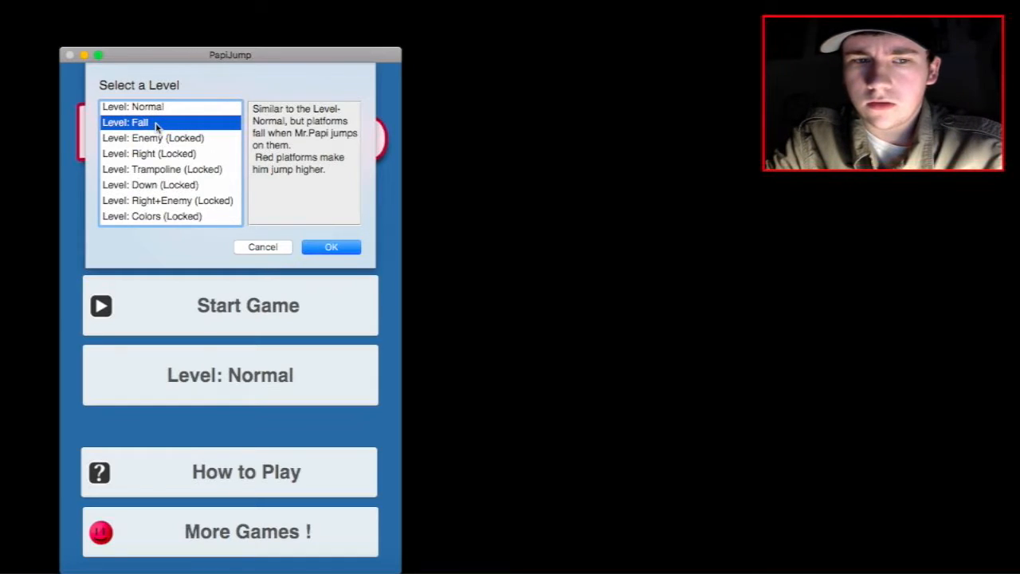
mouse_move(220, 179)
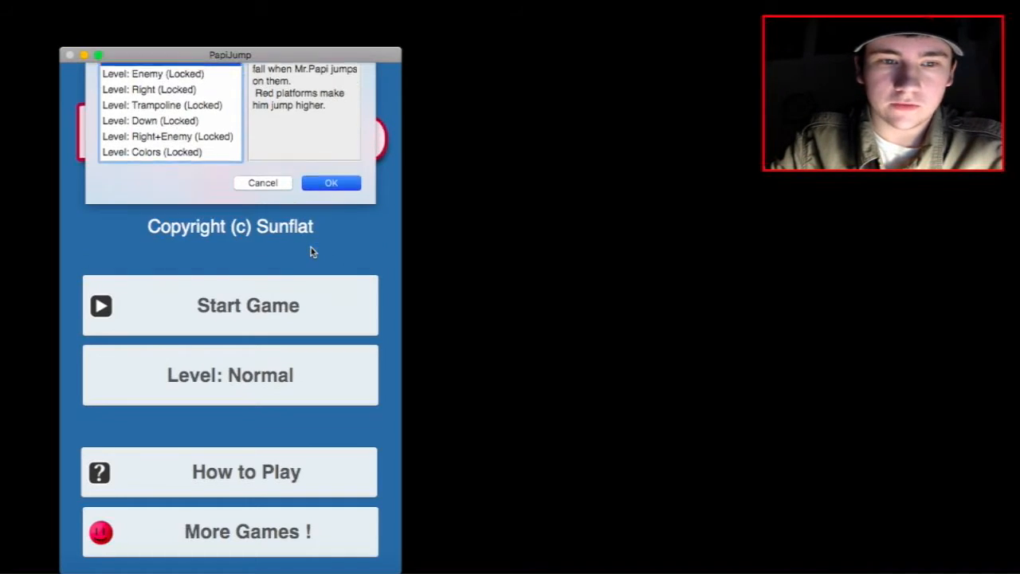
click(331, 182)
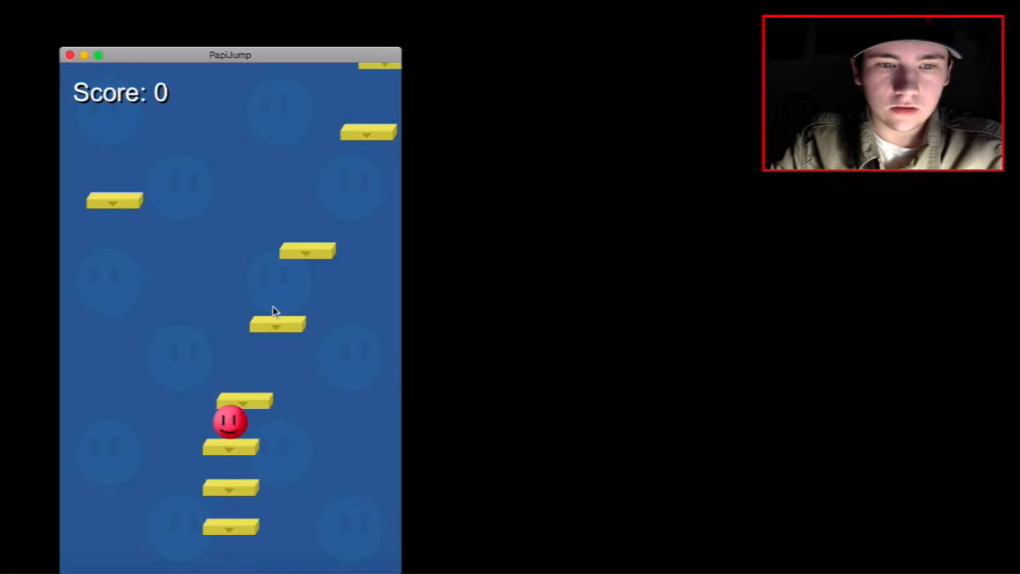